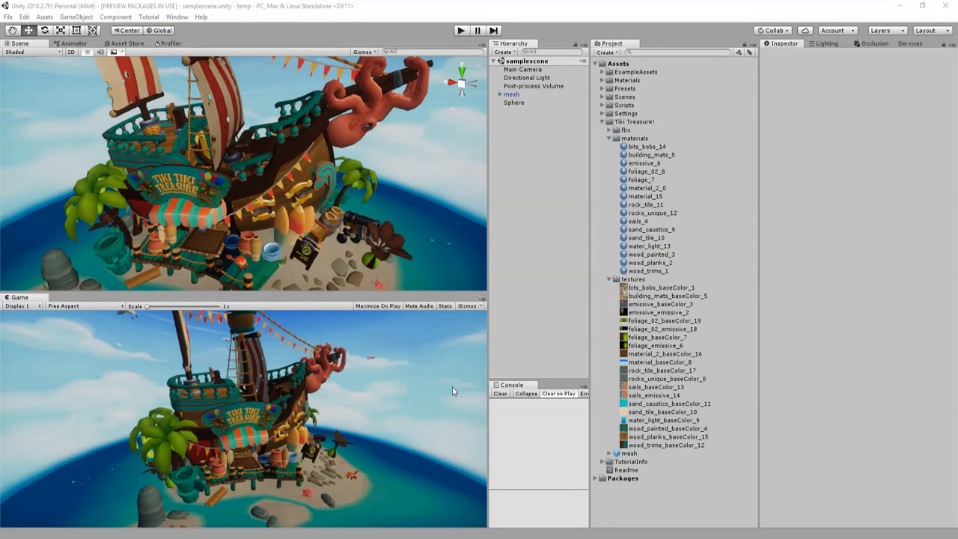
mouse_move(234, 455)
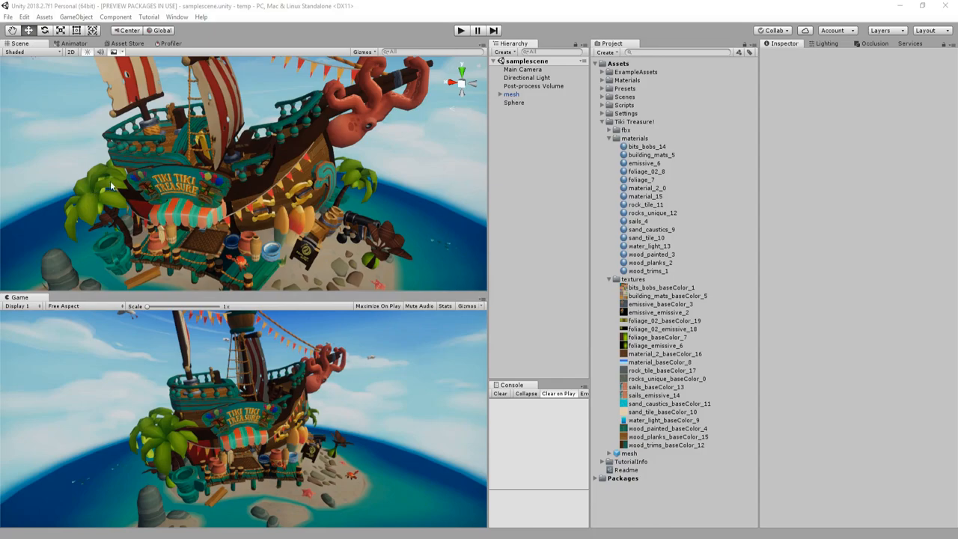
mouse_move(91, 211)
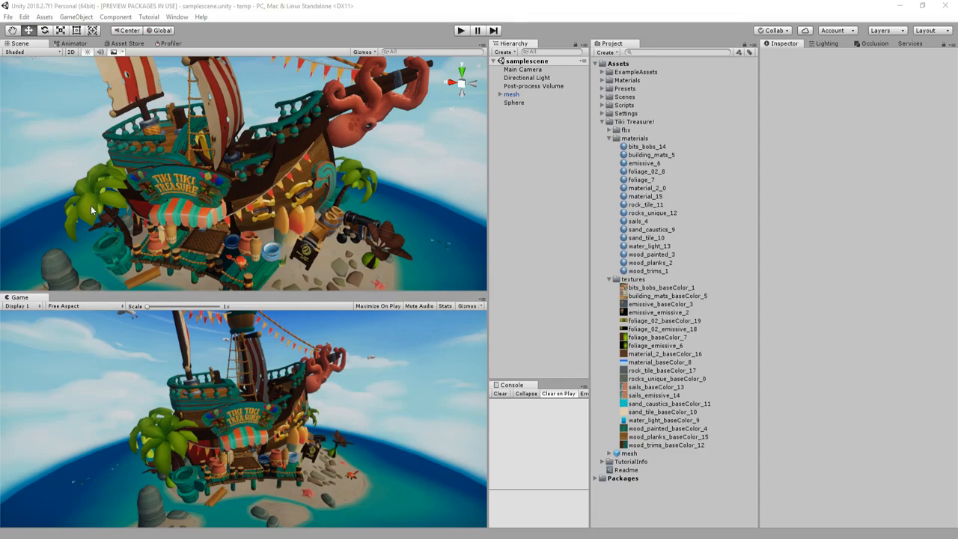
Step: Select a tree foliage piece to show its Mesh Renderer and material in the Inspector
left_click(90, 217)
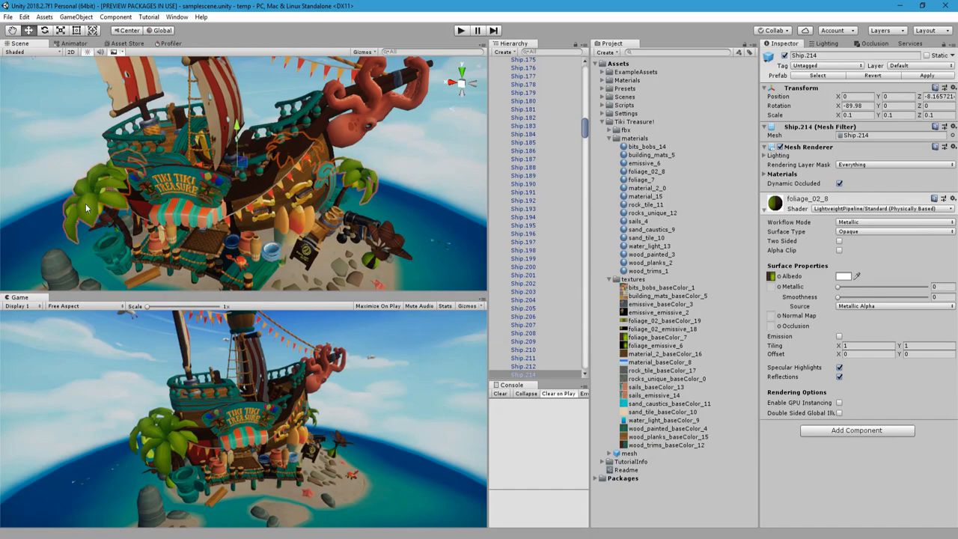
mouse_move(90, 210)
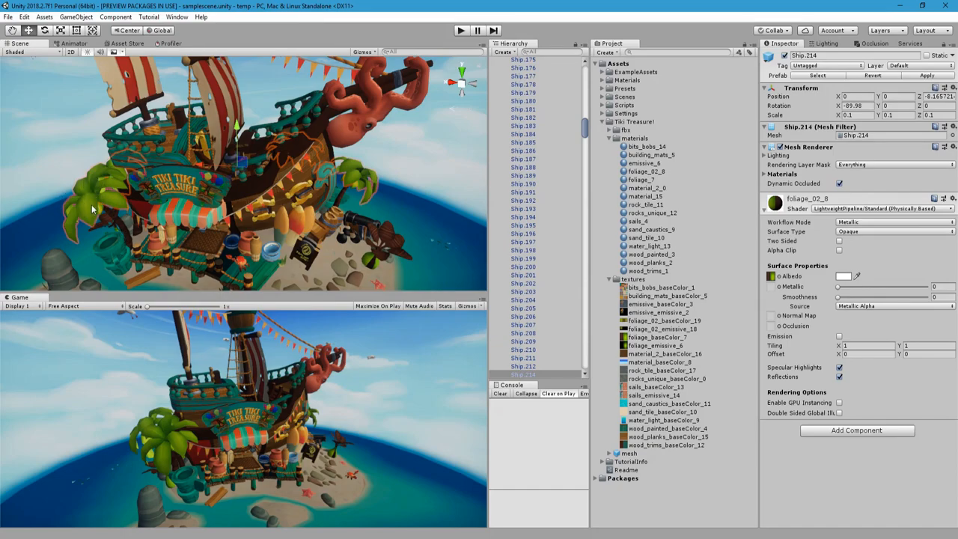
mouse_move(84, 218)
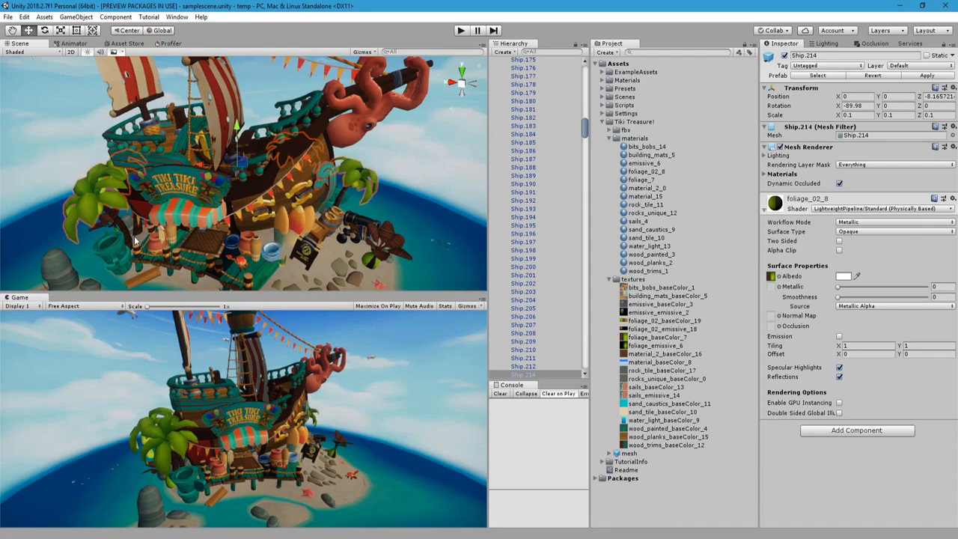
mouse_move(128, 237)
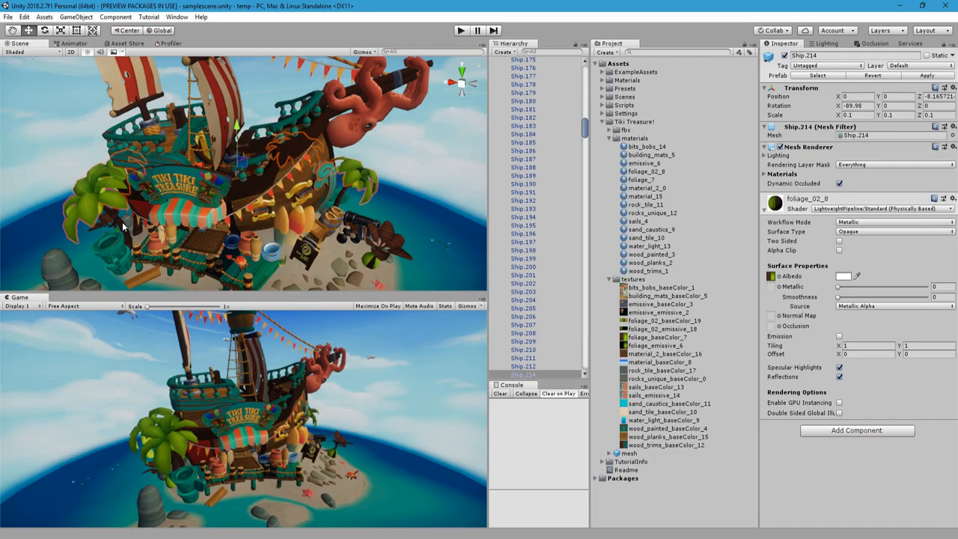
mouse_move(635, 190)
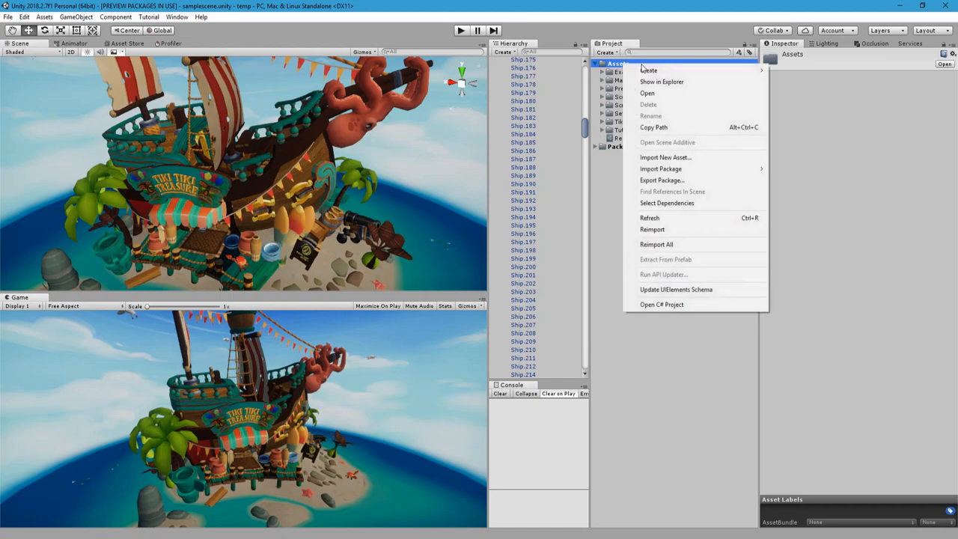
mouse_move(649, 71)
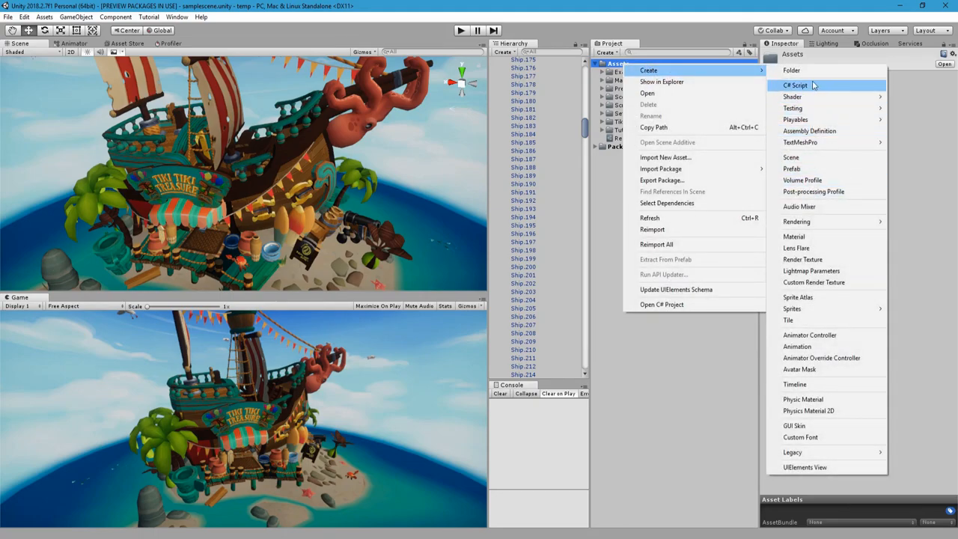
mouse_move(792, 96)
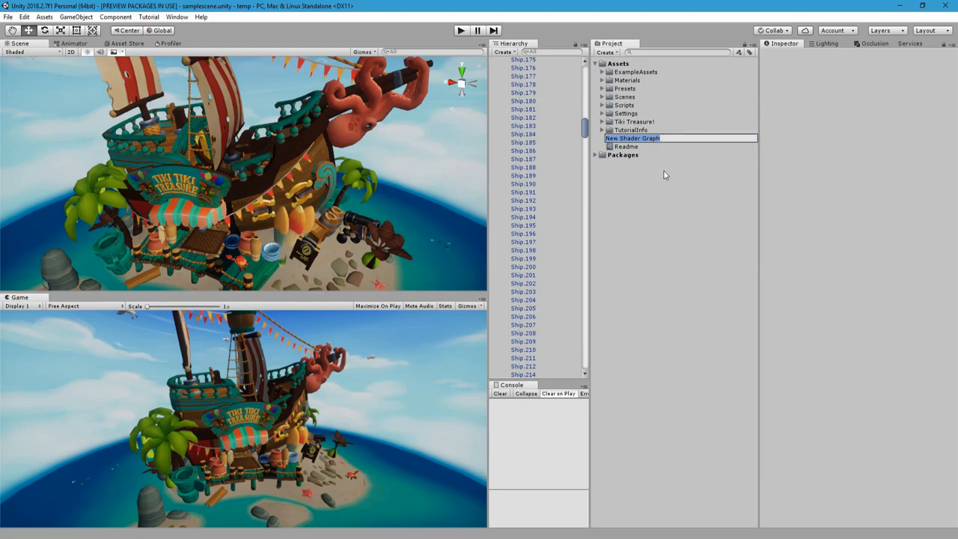
Step: Create a new PBR shader graph asset named 'wind effect' in the Project window
type("wind")
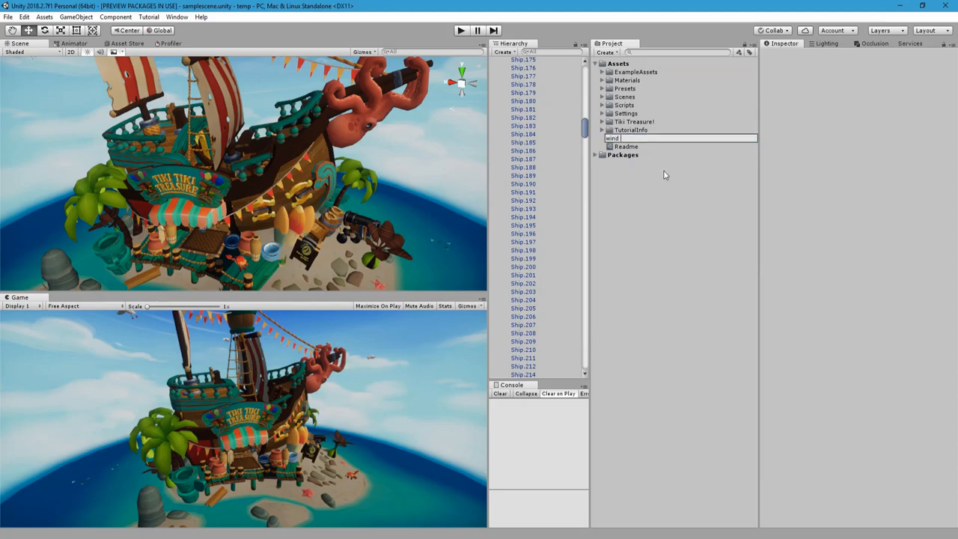
type("effect")
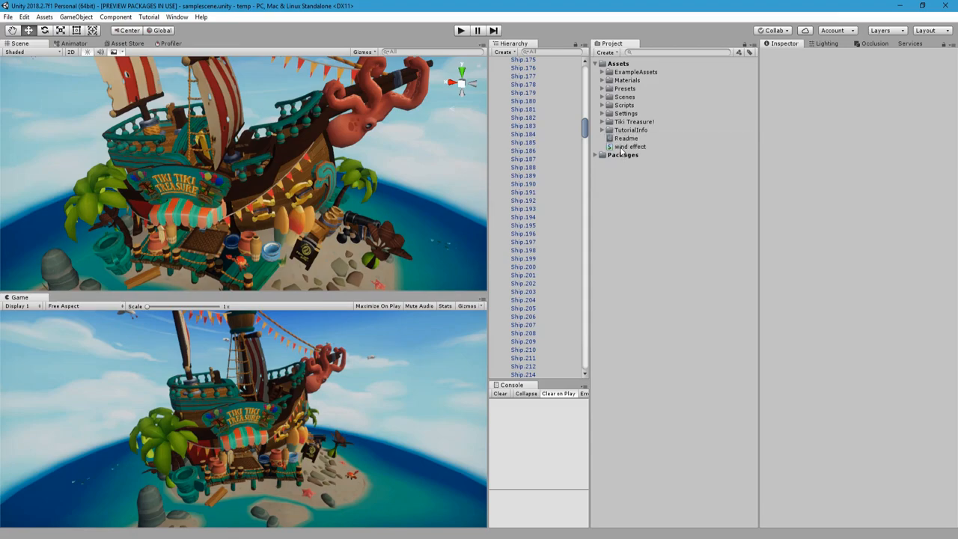
Step: In the wind effect graph, add Position, Split and Vector2 nodes driven by object position
double_click(629, 147)
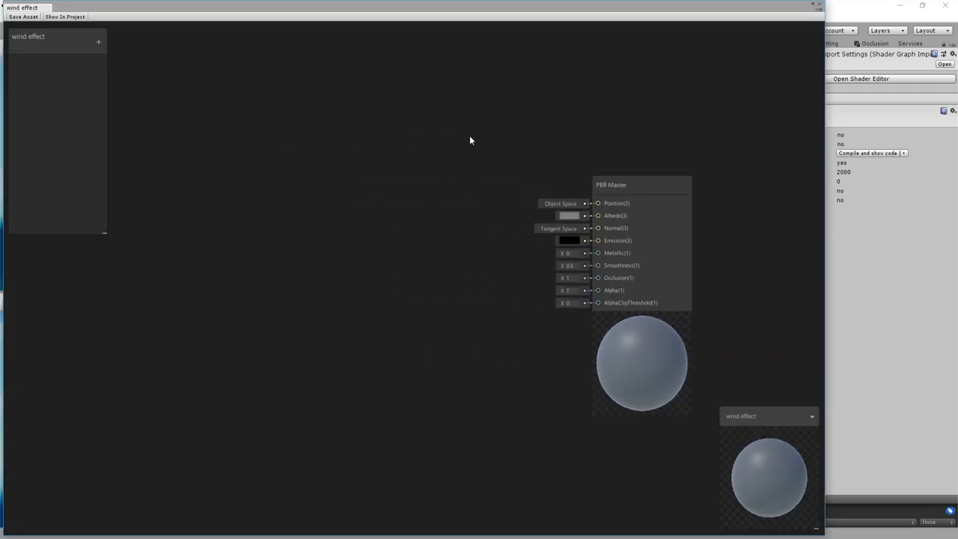
mouse_move(201, 217)
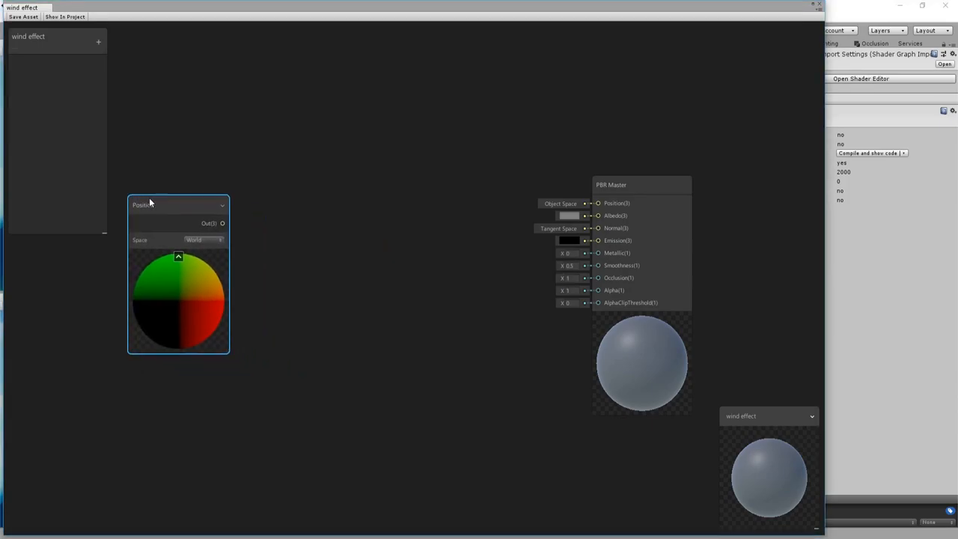
mouse_move(224, 227)
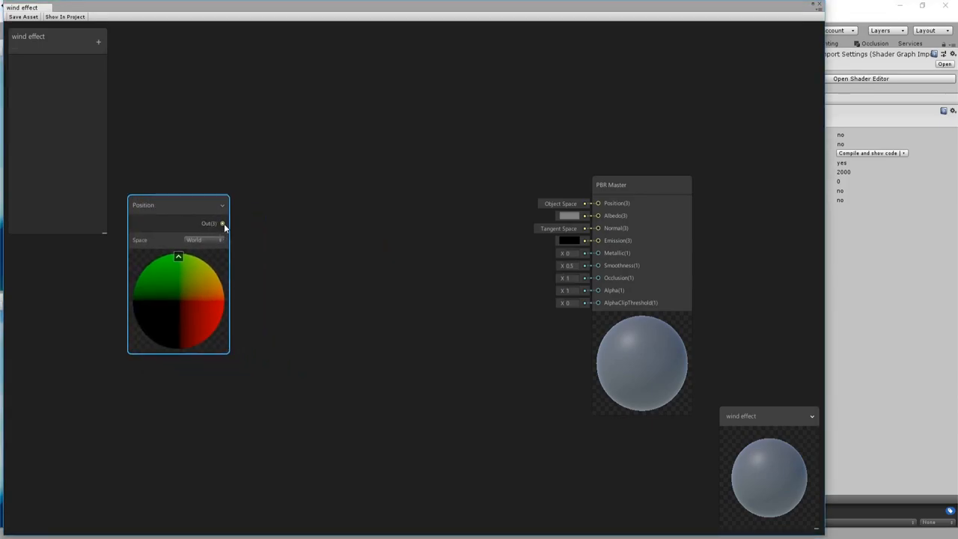
type("s")
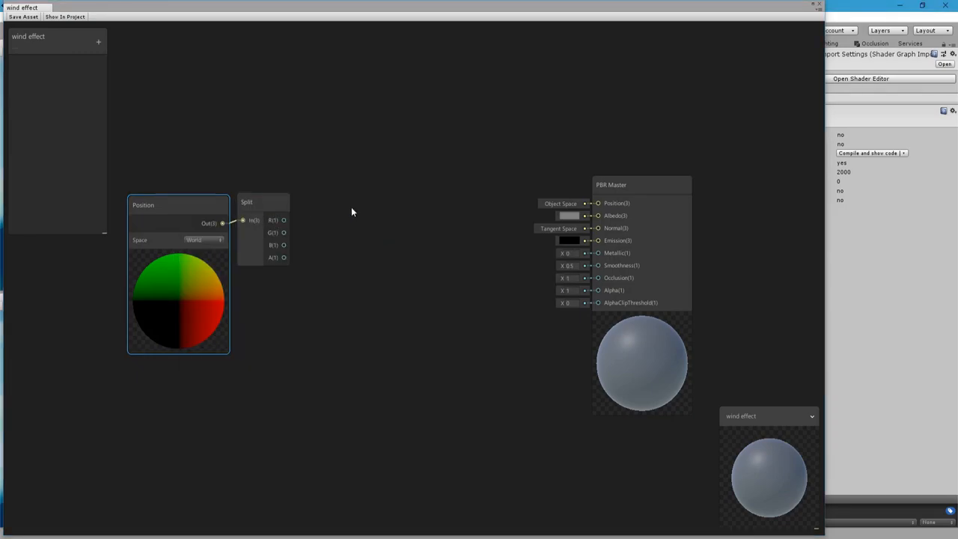
right_click(352, 213)
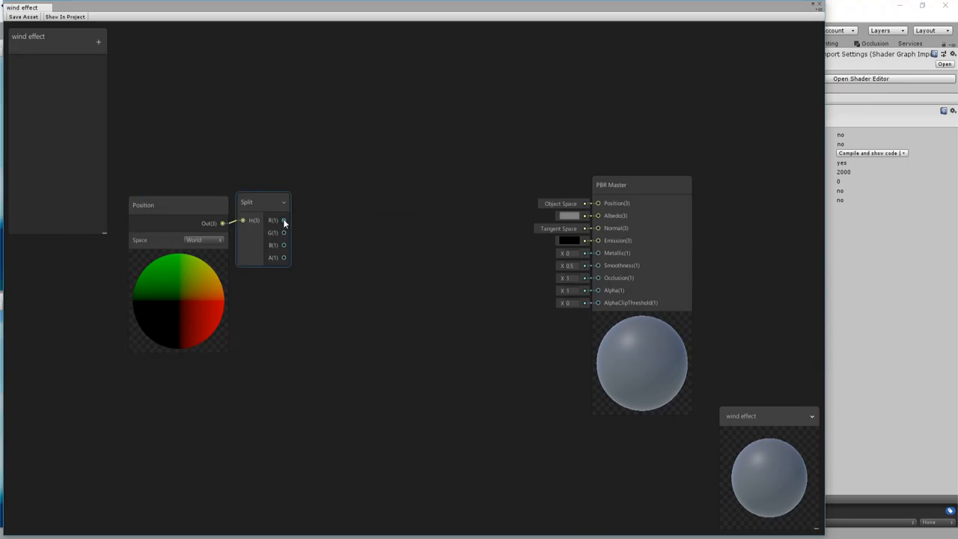
type("ve")
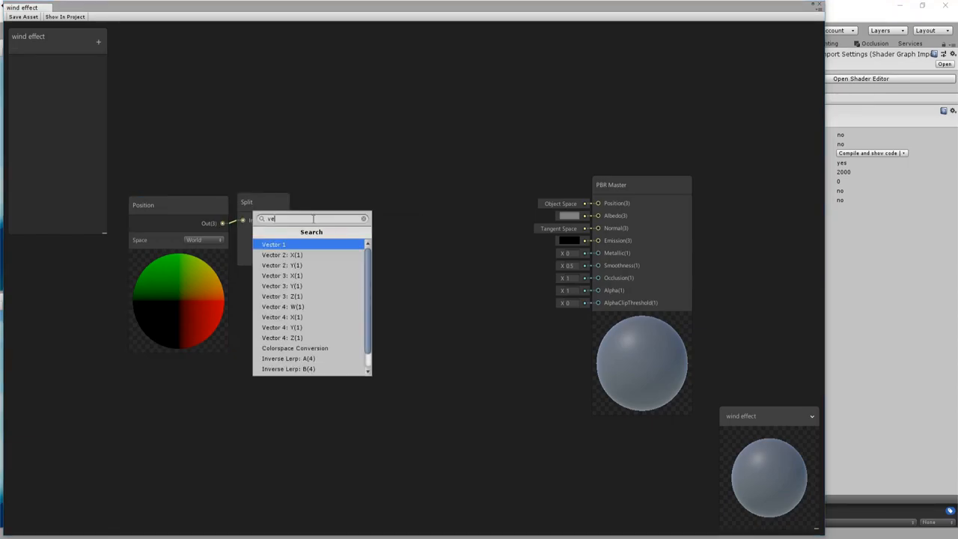
left_click(281, 254)
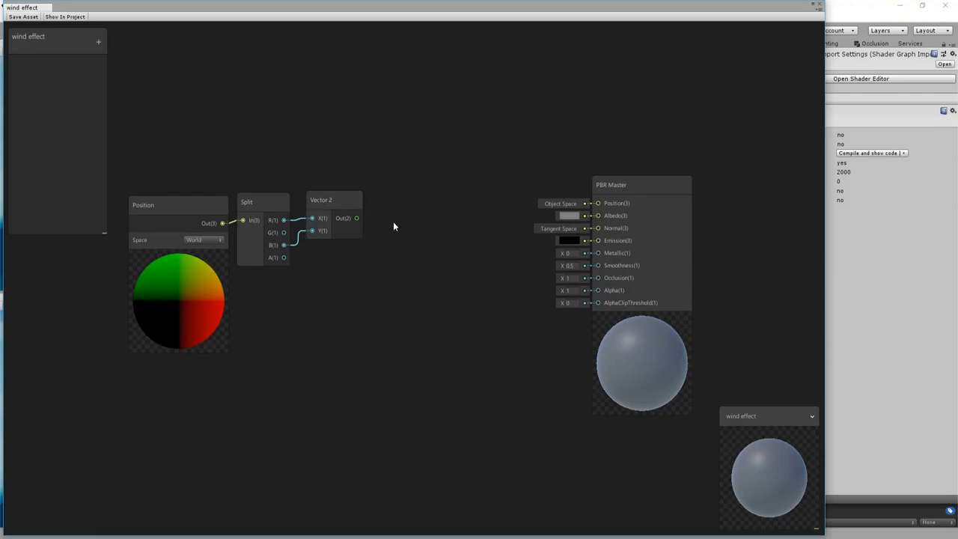
Step: Add Tiling And Offset and Gradient Noise nodes and wire them after the Vector2
left_click(332, 201)
type("t")
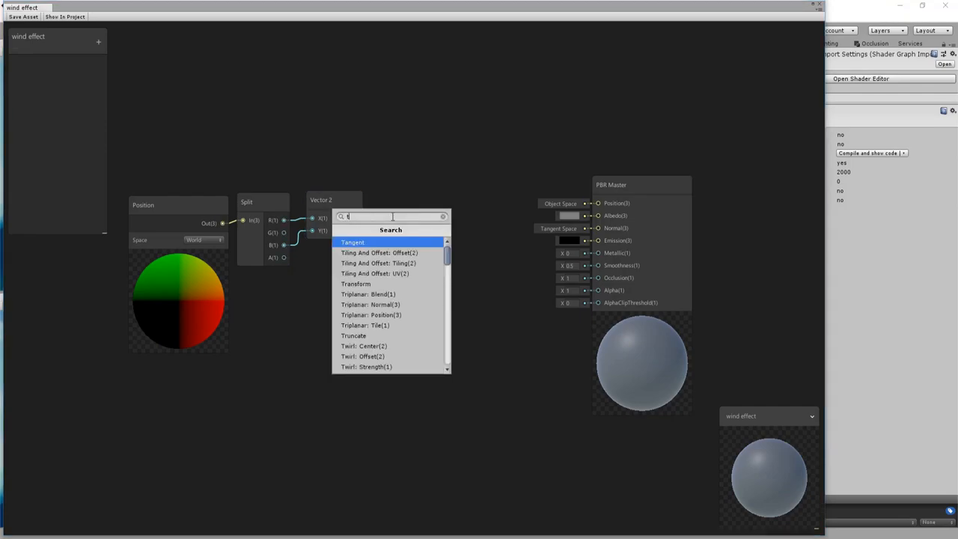
type("ili")
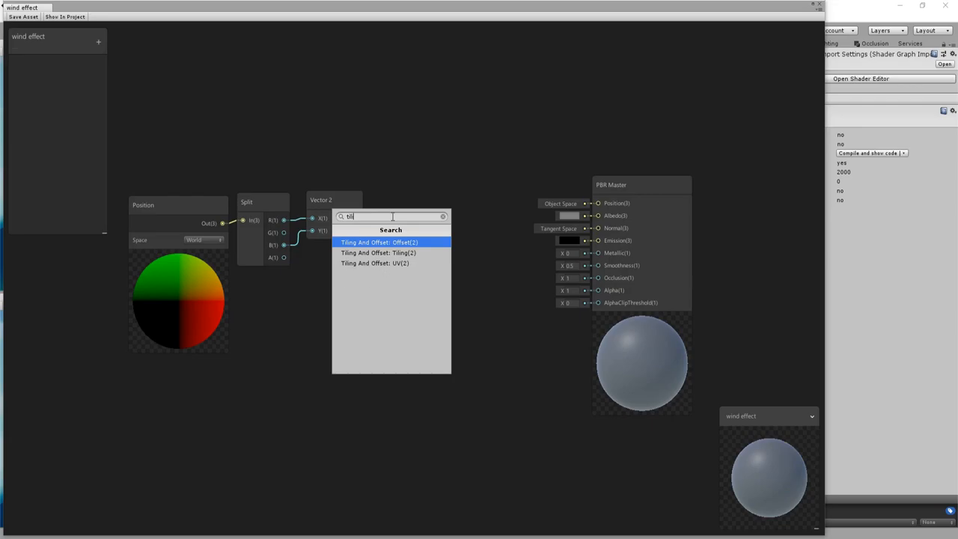
left_click(380, 242)
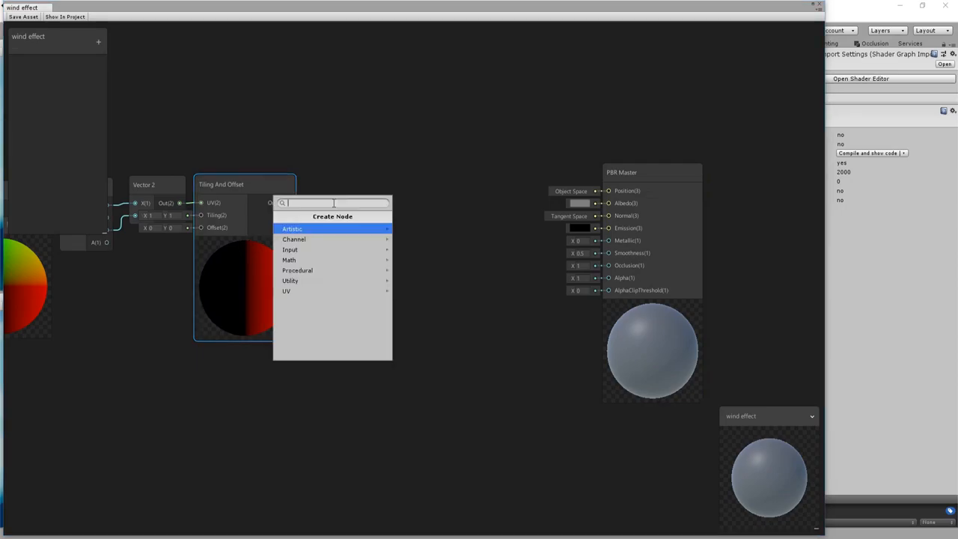
type("nois")
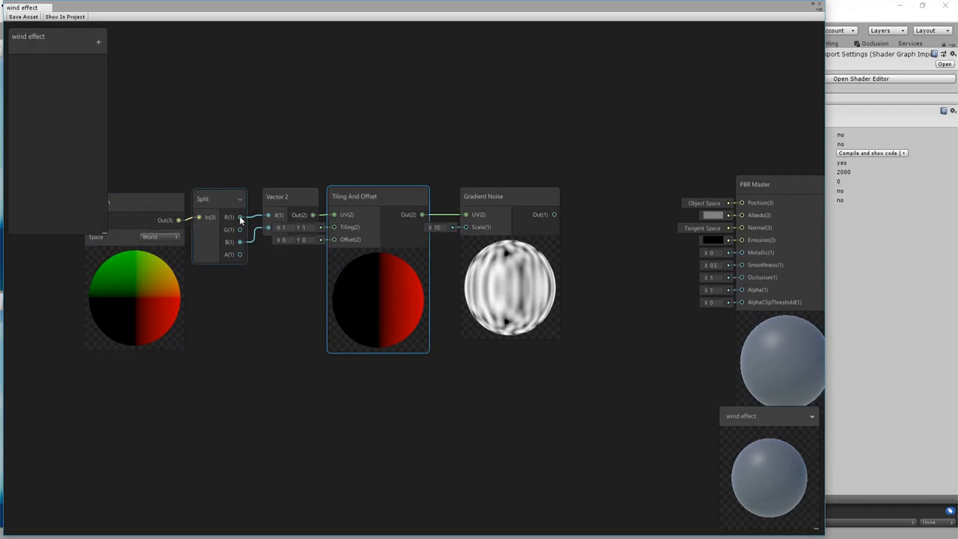
mouse_move(243, 231)
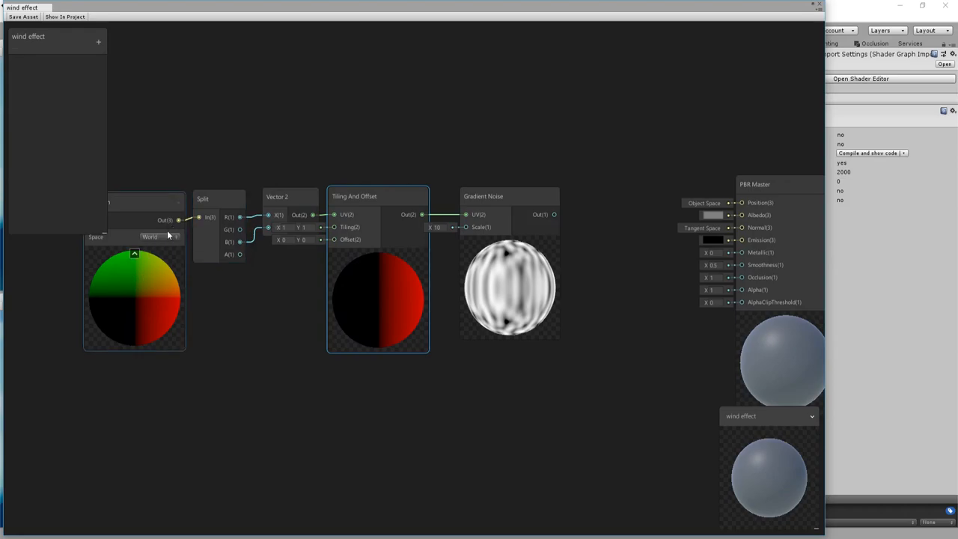
left_click(361, 200)
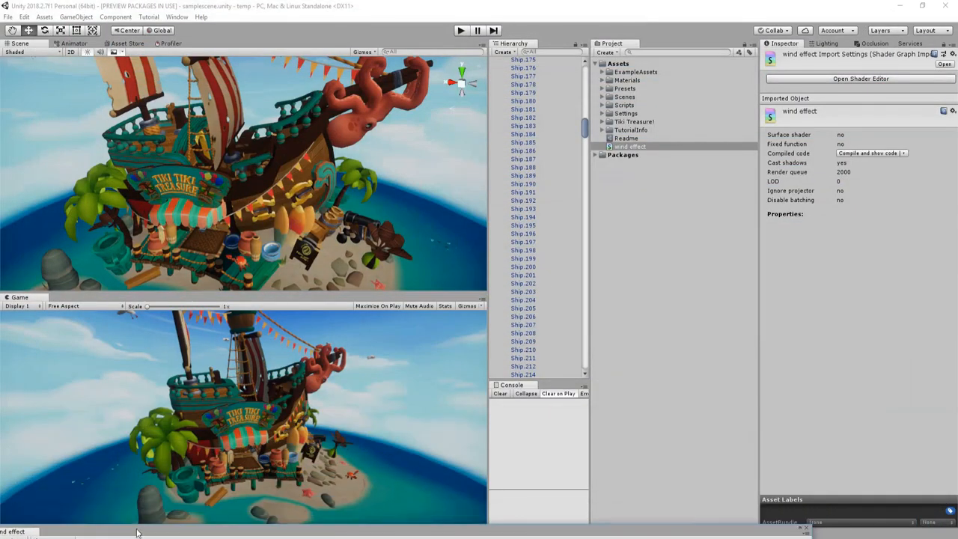
Step: Assign the wind effect material to Ship.214 and move it around the deck to test
right_click(628, 147)
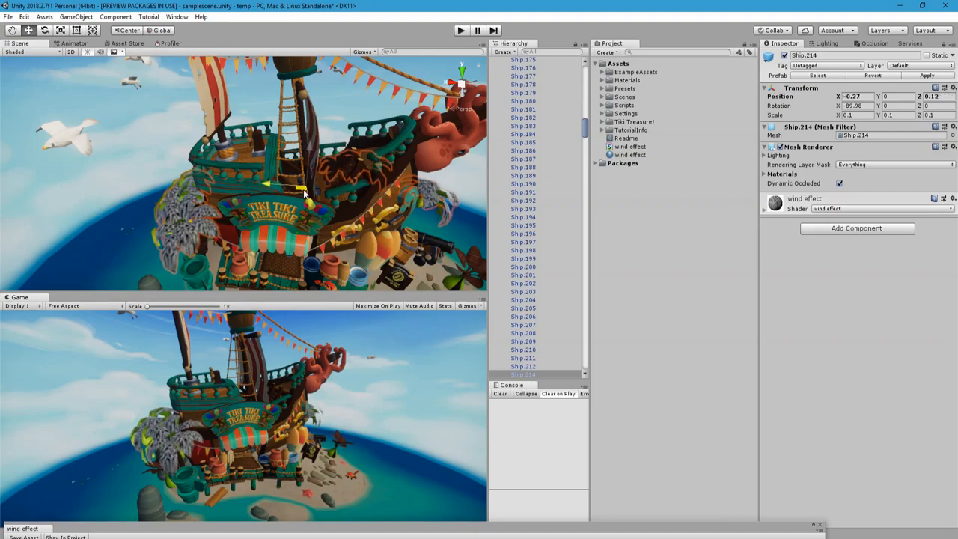
left_click_drag(299, 186, 314, 189)
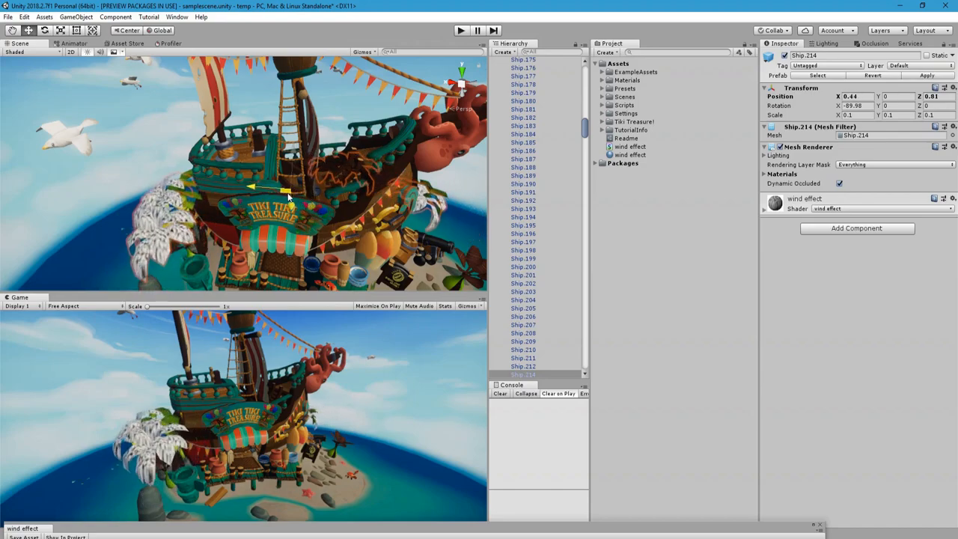
left_click_drag(254, 186, 341, 202)
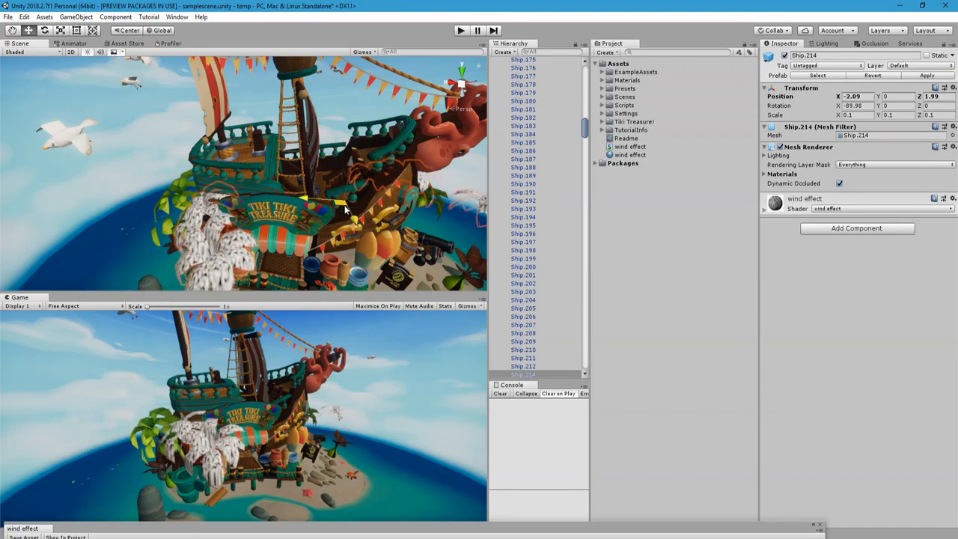
left_click_drag(341, 199, 326, 208)
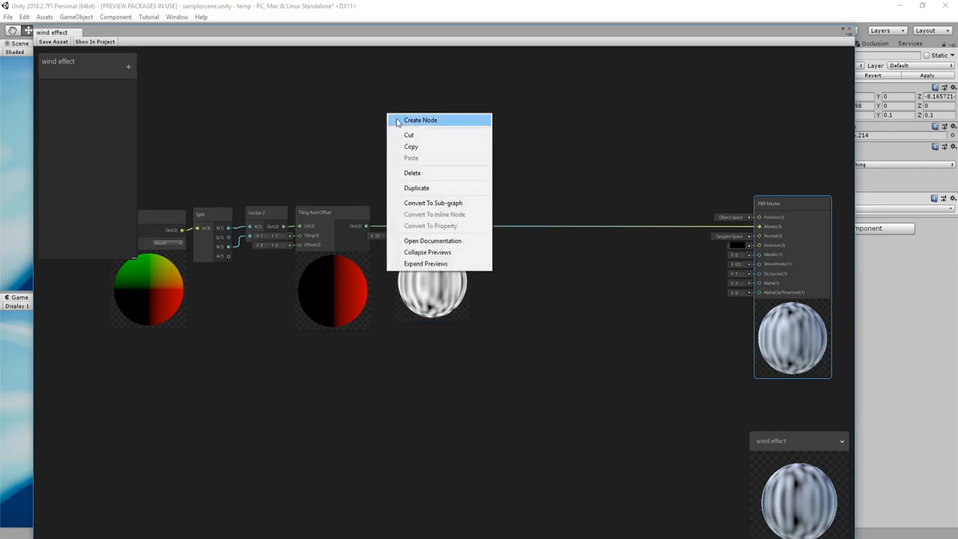
Step: Add a Position node to combine with the noise into the PBR Master's Position
left_click(419, 120)
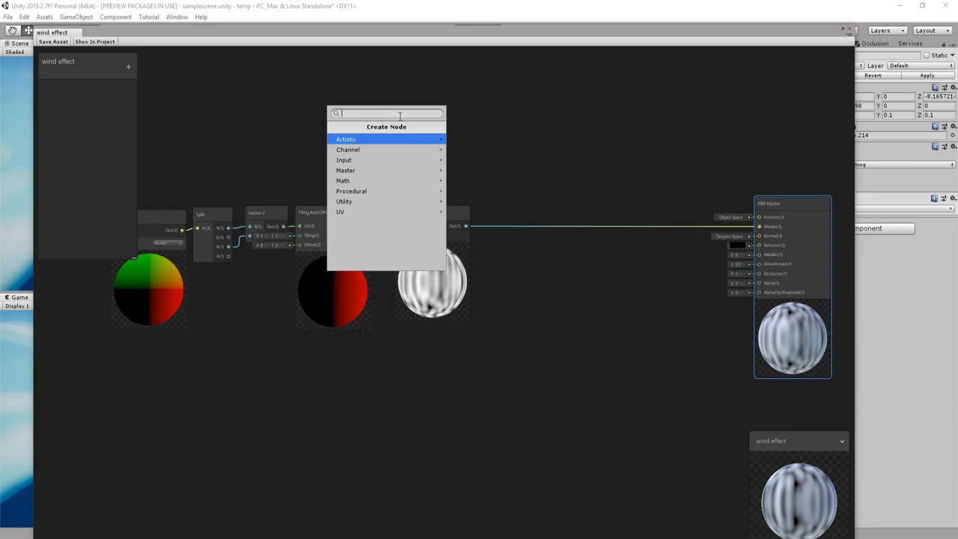
type("posi")
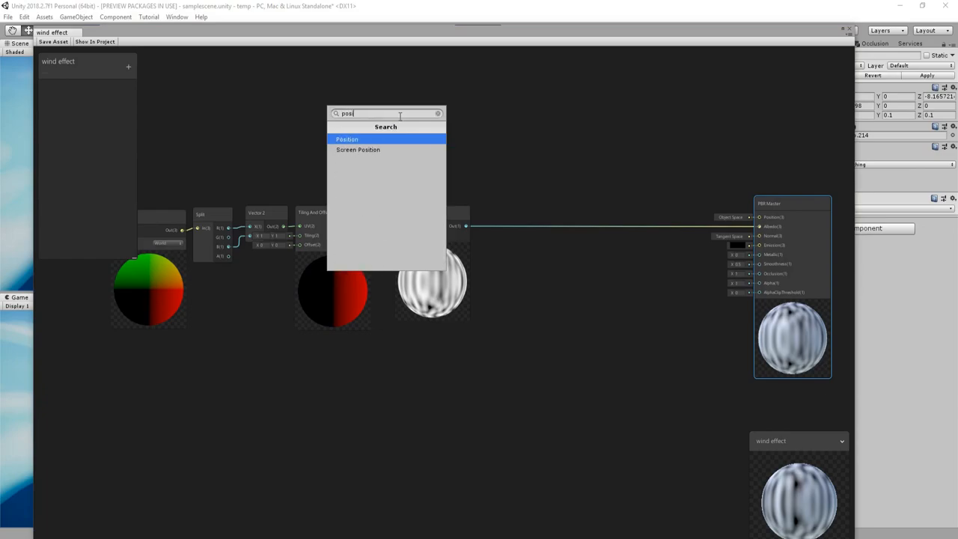
left_click(348, 139)
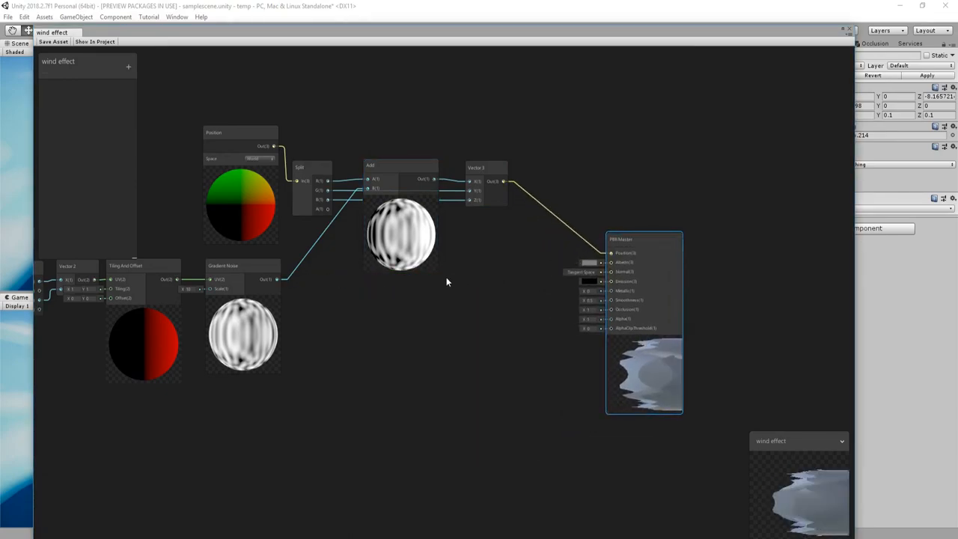
Step: Expose a Texture2D property and sample it into the master's Albedo colour
left_click(129, 66)
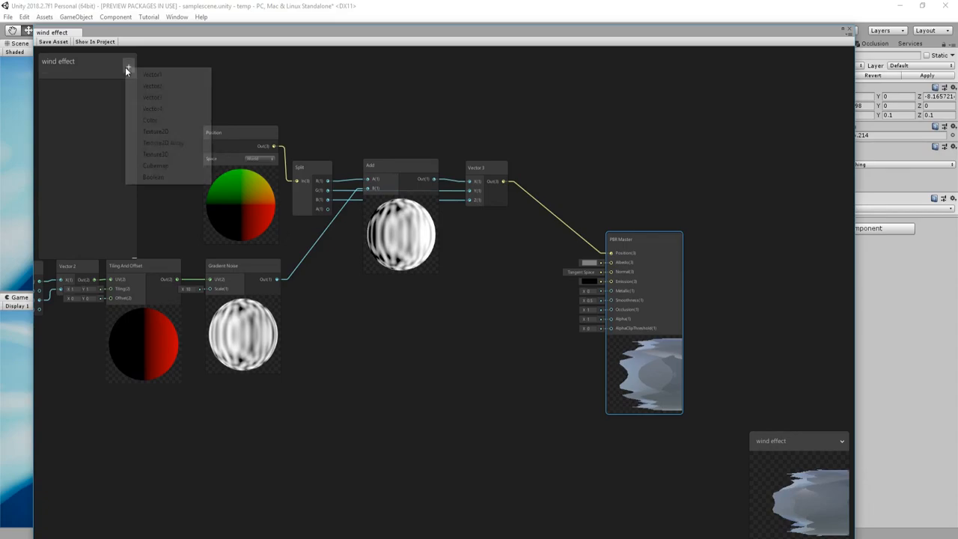
left_click(156, 131)
type("texture")
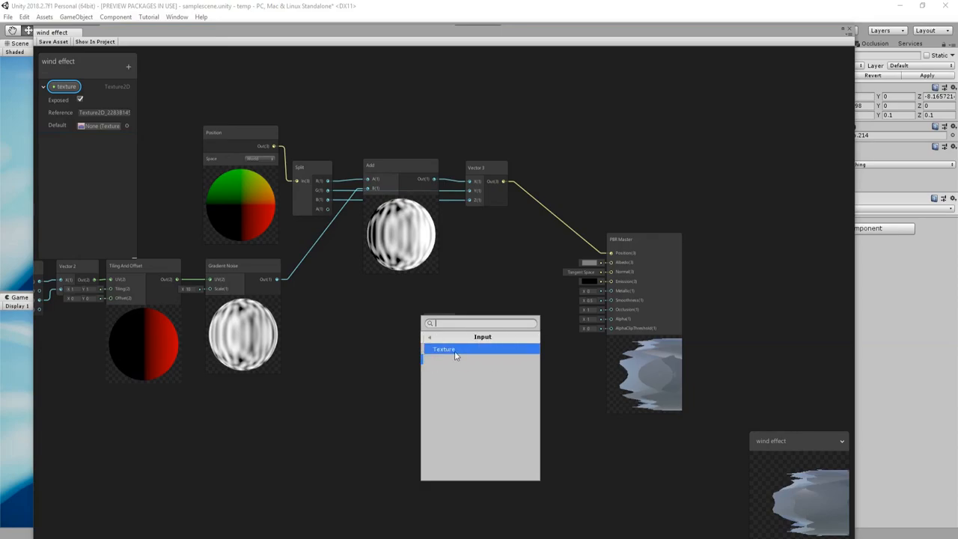
left_click(443, 349)
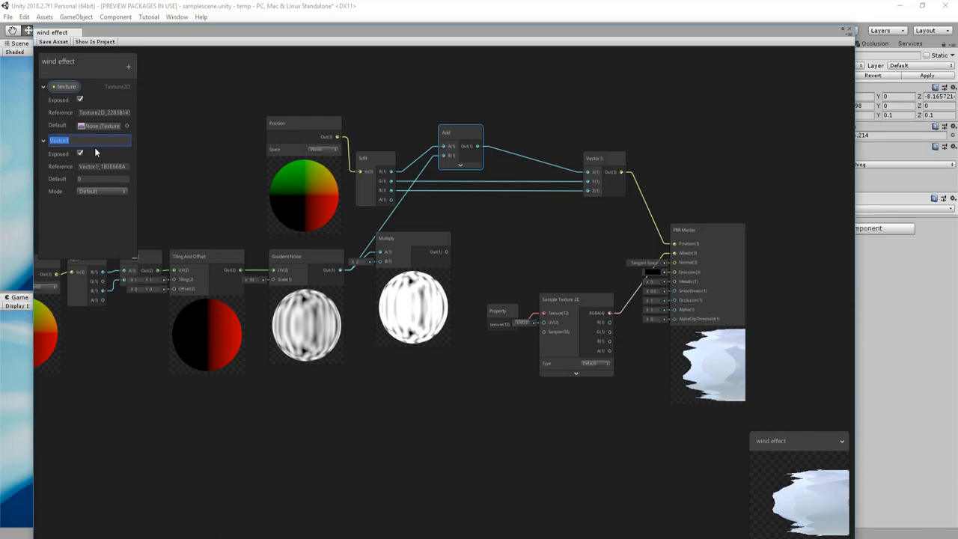
Step: Add a Vector1 property named 'wind power' for the effect strength
type("wind")
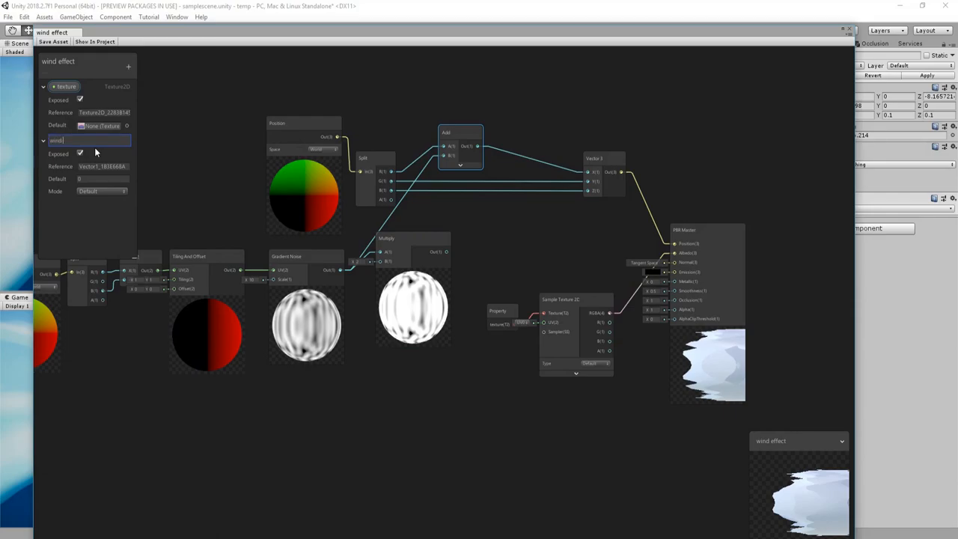
type("power")
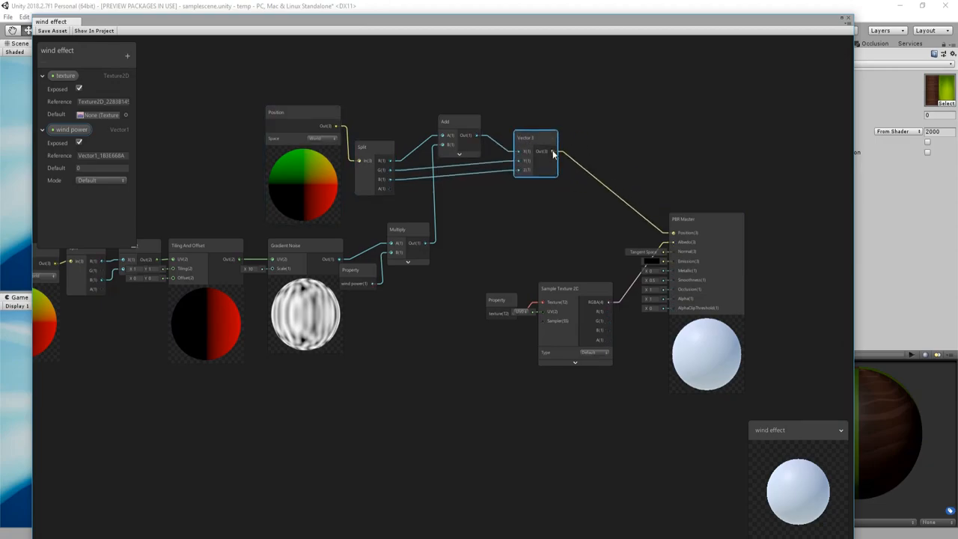
Step: Insert a Transform node before PBR Master Position and set its coordinate space
type("tr")
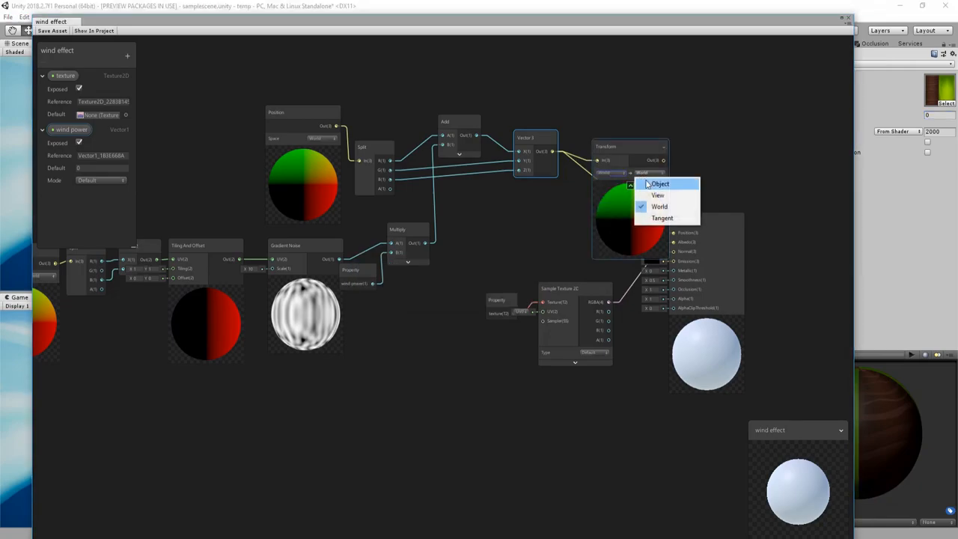
left_click(659, 184)
type(".35")
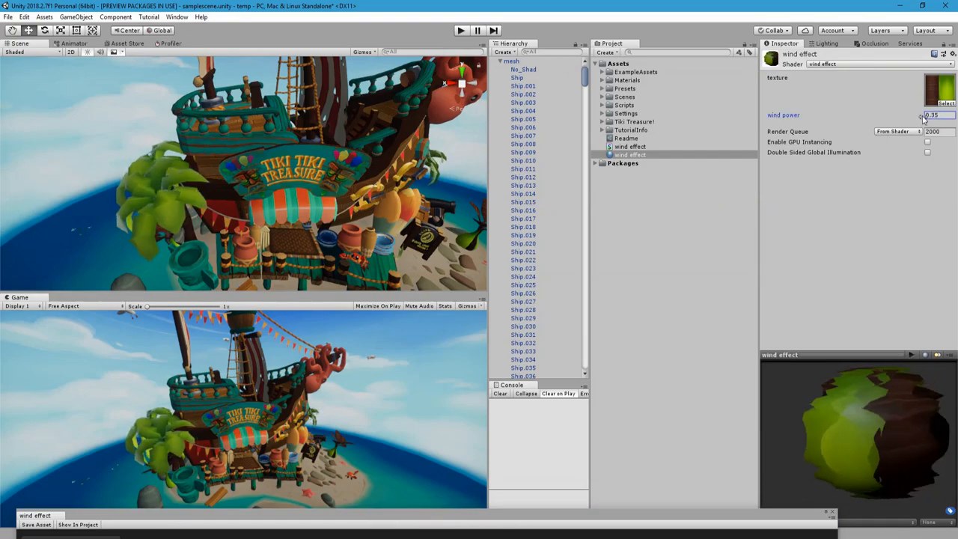
Step: Adjust the material's wind power slider, then add a Vector1 property named 'noise'
left_click_drag(936, 114, 917, 113)
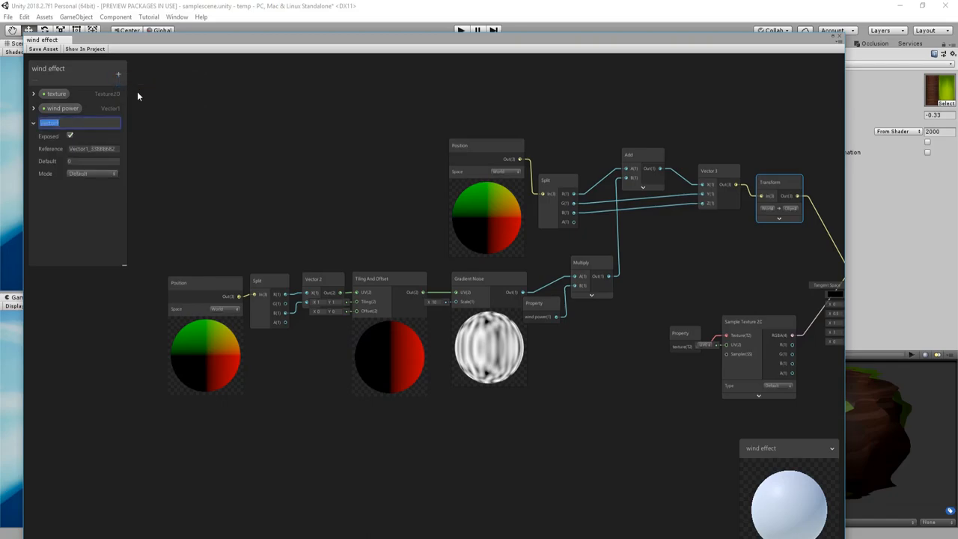
type("noise size")
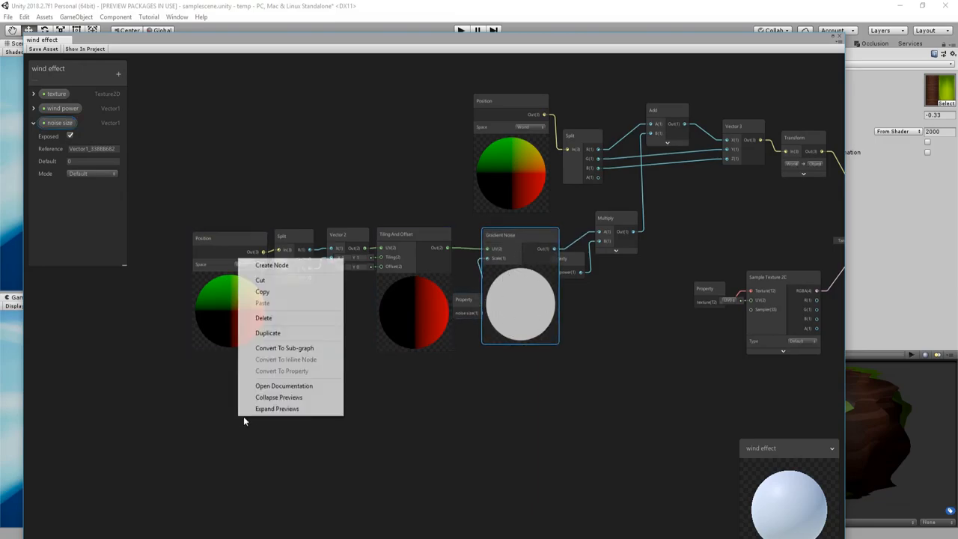
Step: Add a Time node and wire it toward the Tiling And Offset's offset
left_click(273, 265)
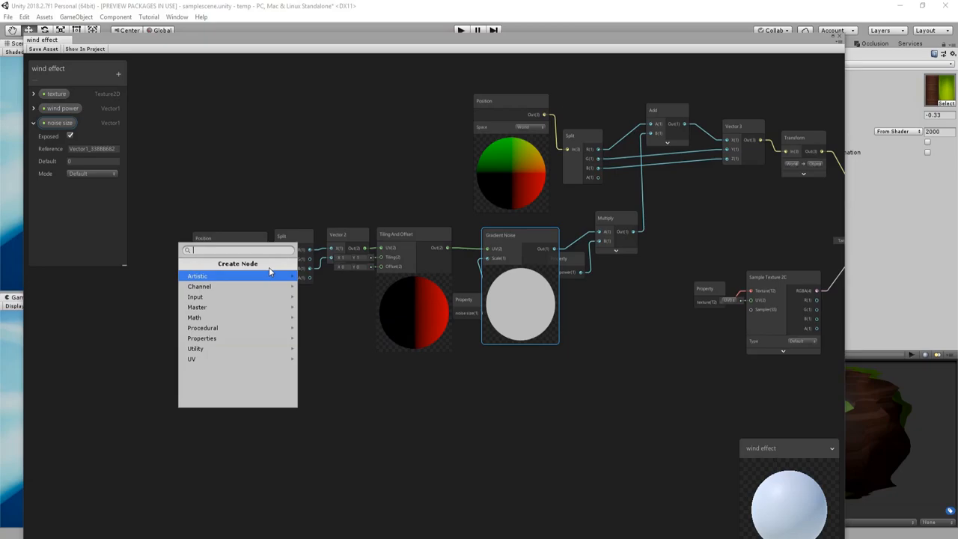
type("ti")
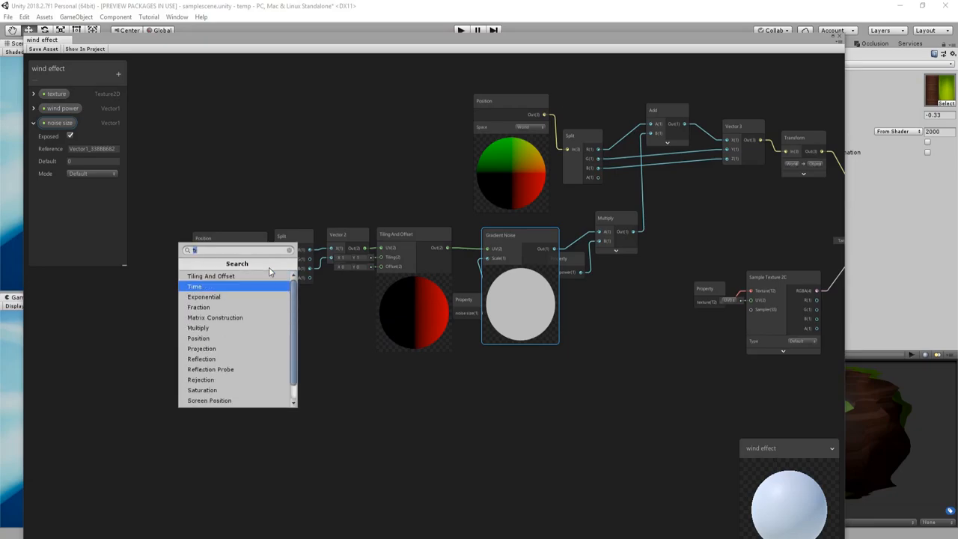
left_click(195, 287)
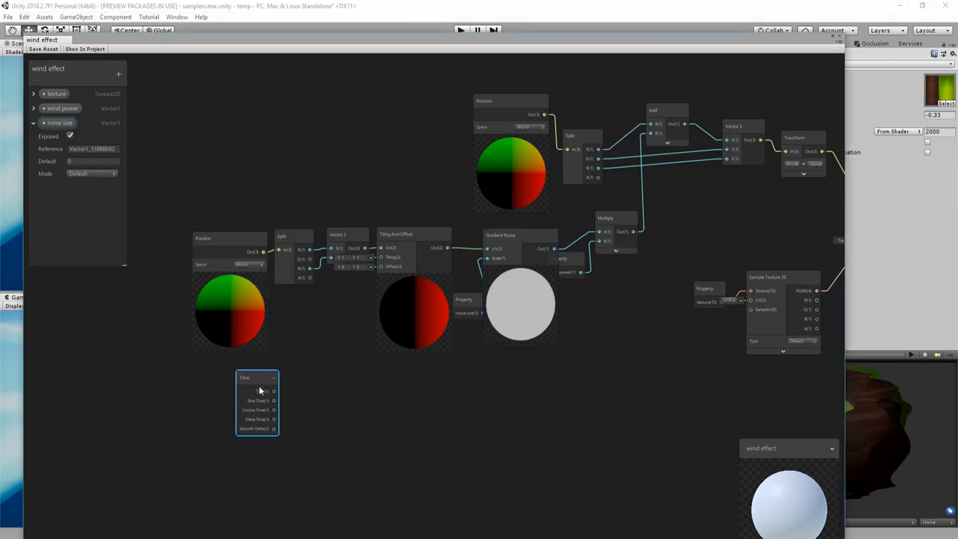
left_click_drag(261, 389, 245, 386)
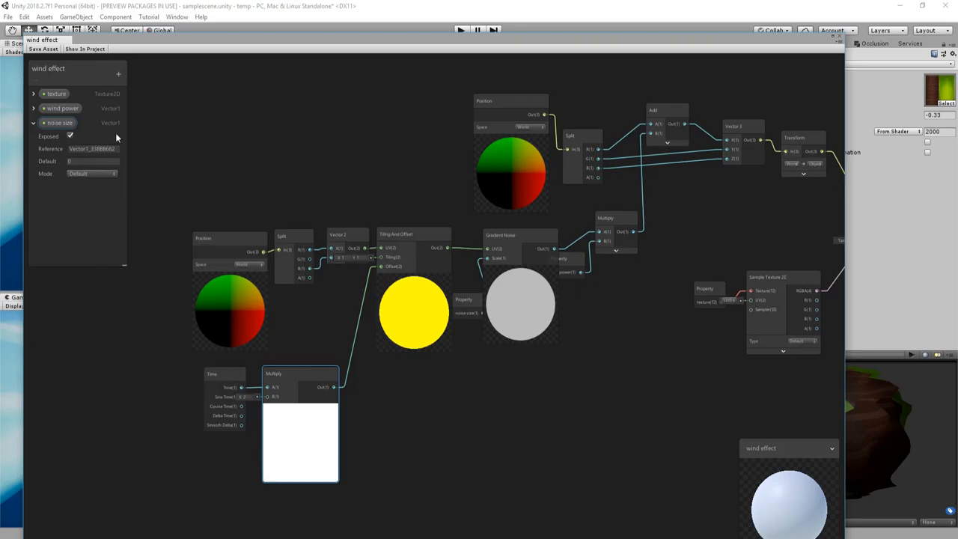
Step: Expose a Vector1 property 'wind speed' with default value 5 to scale the scrolling
left_click(117, 75)
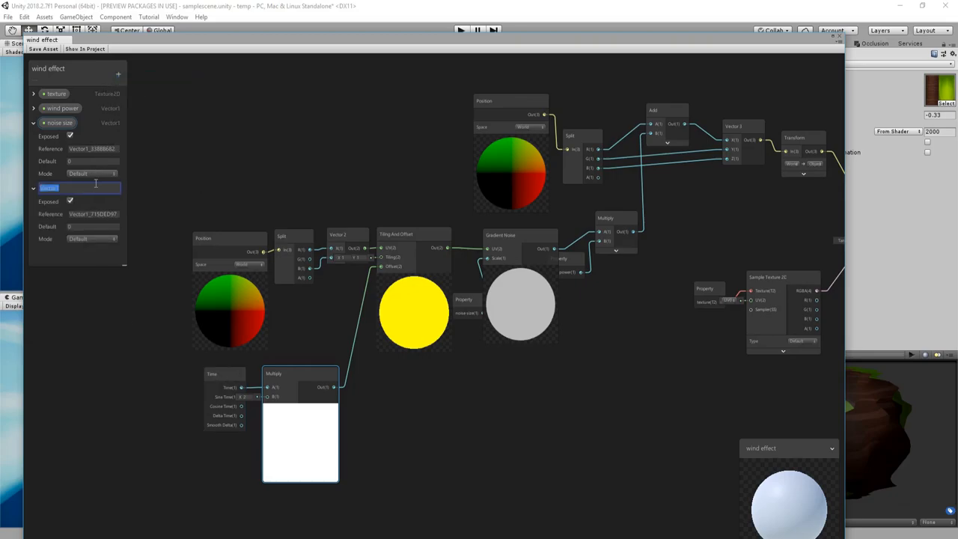
type("wind speed")
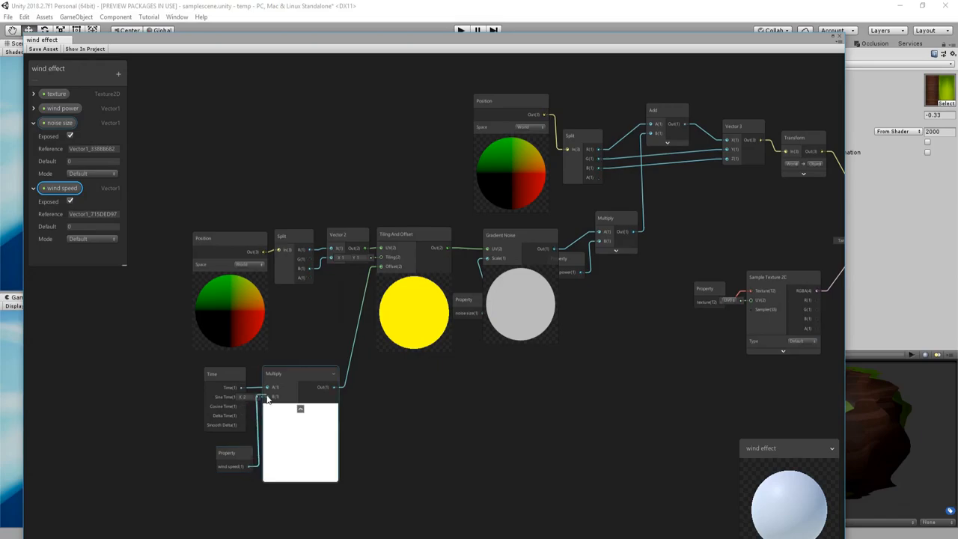
left_click(90, 226)
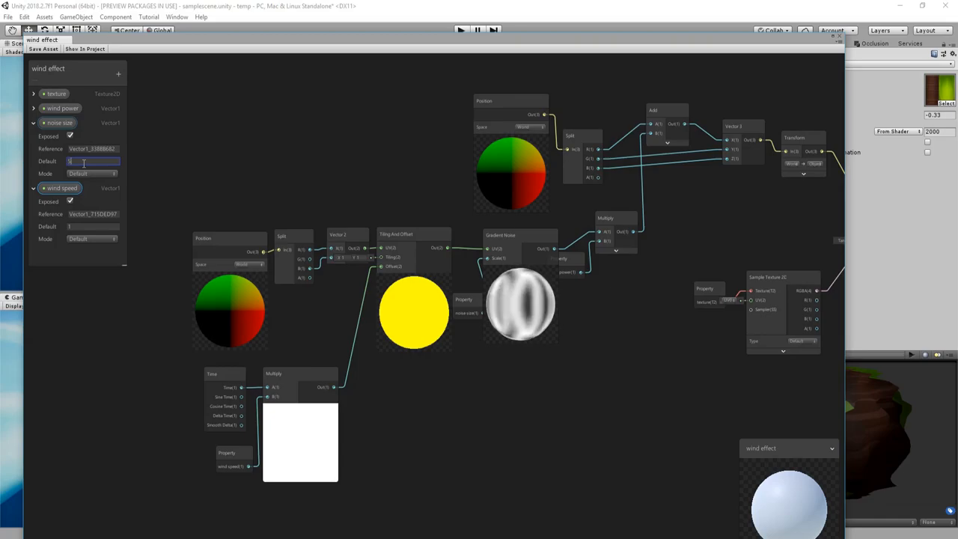
type("5")
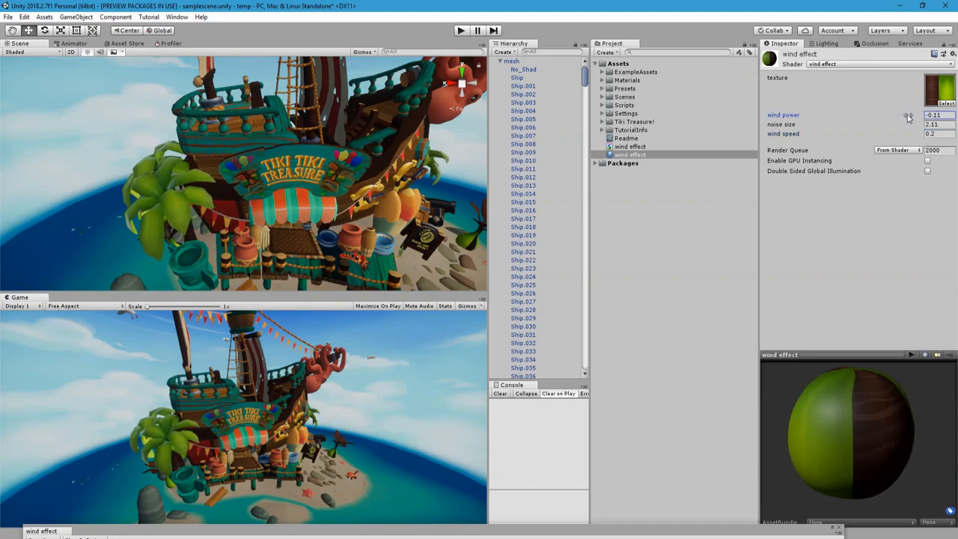
Step: Drag the material's wind power and wind speed values until the palm leaves sway gently
left_click_drag(908, 114, 913, 120)
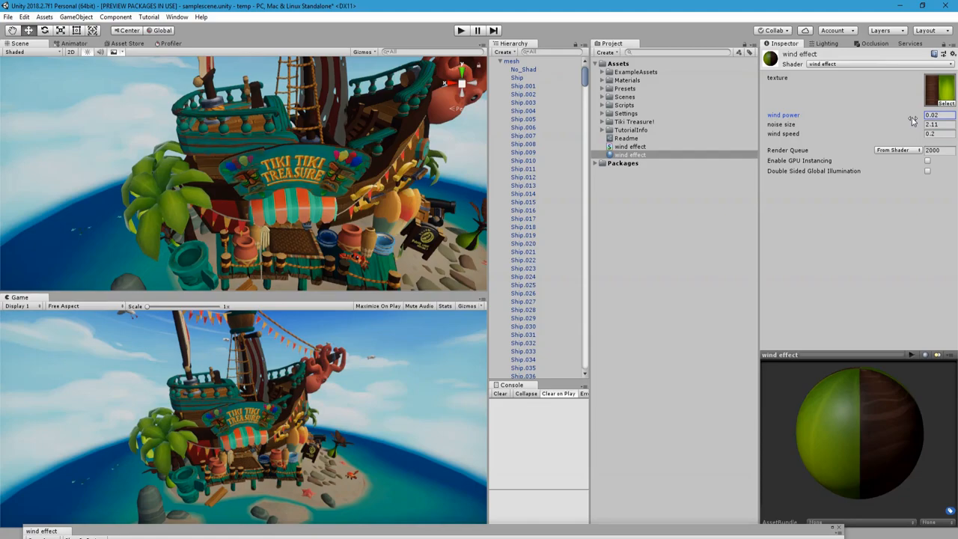
left_click_drag(931, 114, 914, 114)
type("0.12")
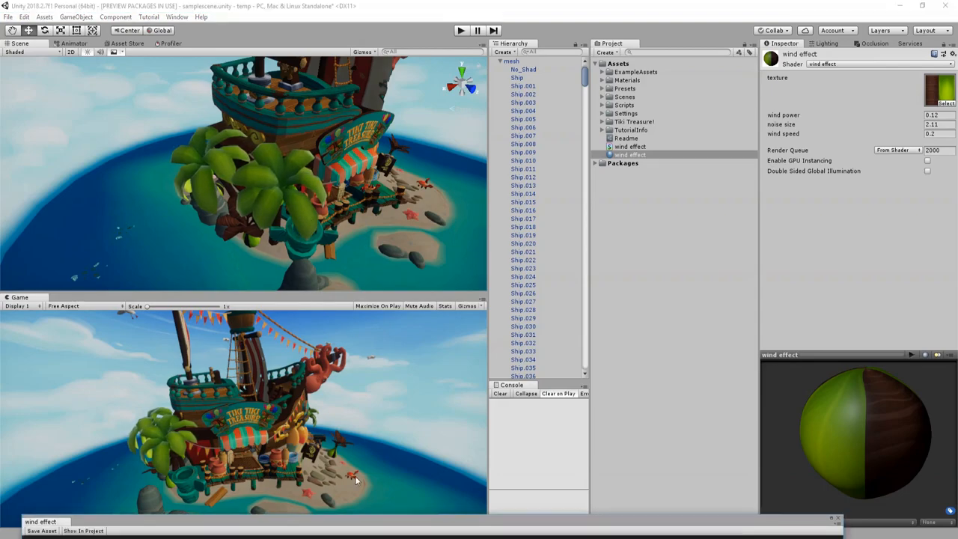
double_click(629, 154)
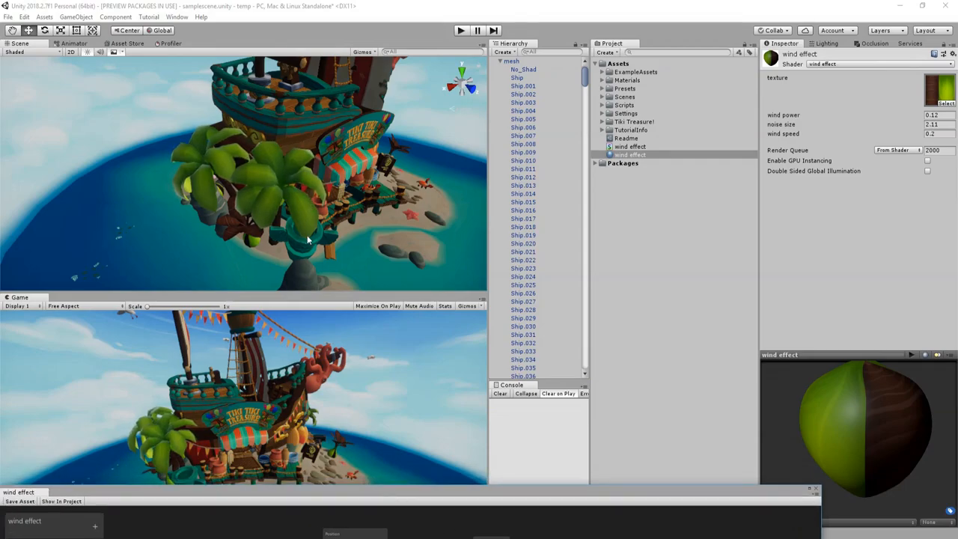
Step: Insert a Preview node on the wind offset connection to inspect the intermediate displacement
left_click_drag(307, 240, 209, 216)
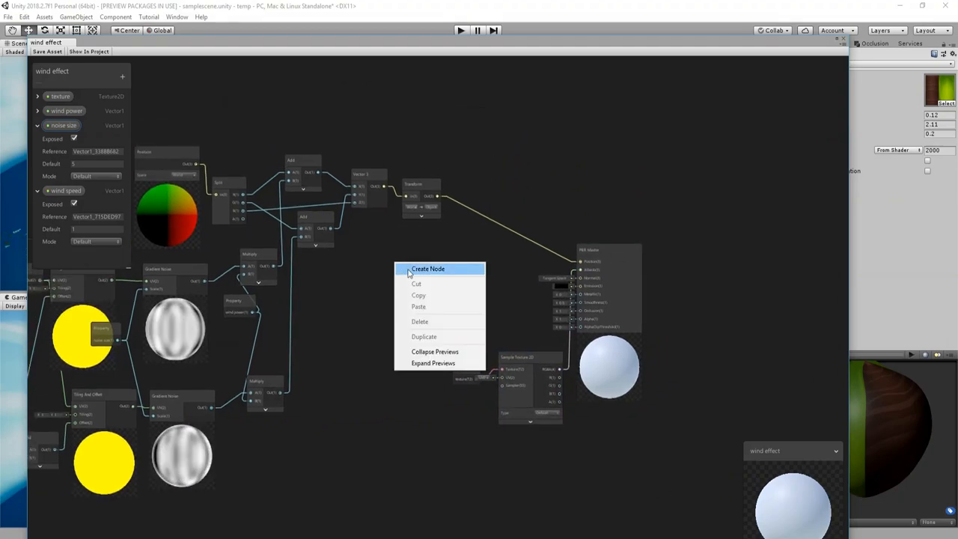
left_click(429, 270)
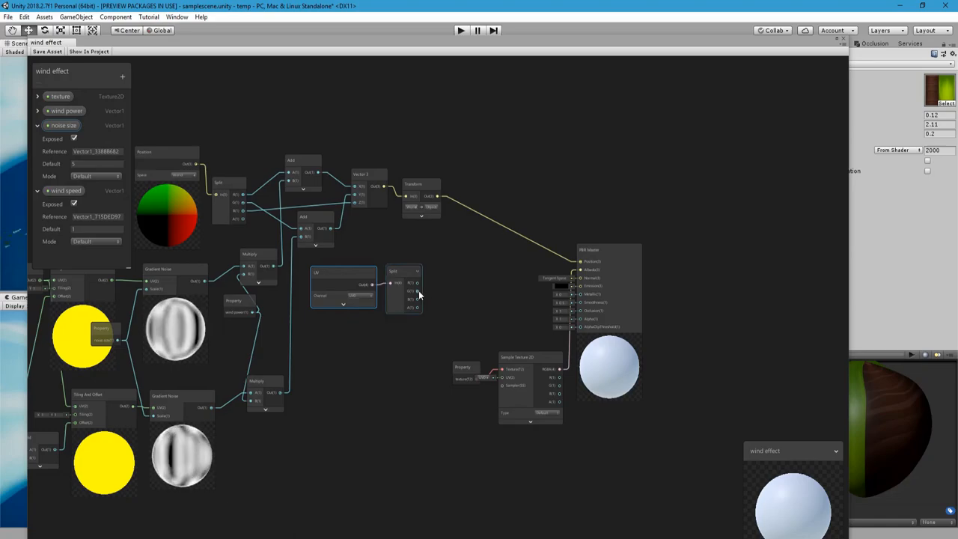
type("pre")
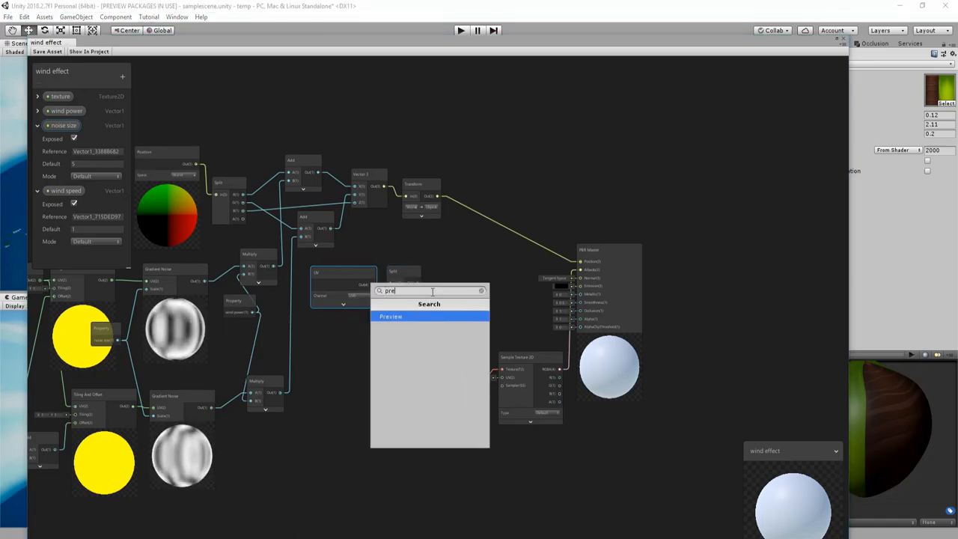
left_click(391, 316)
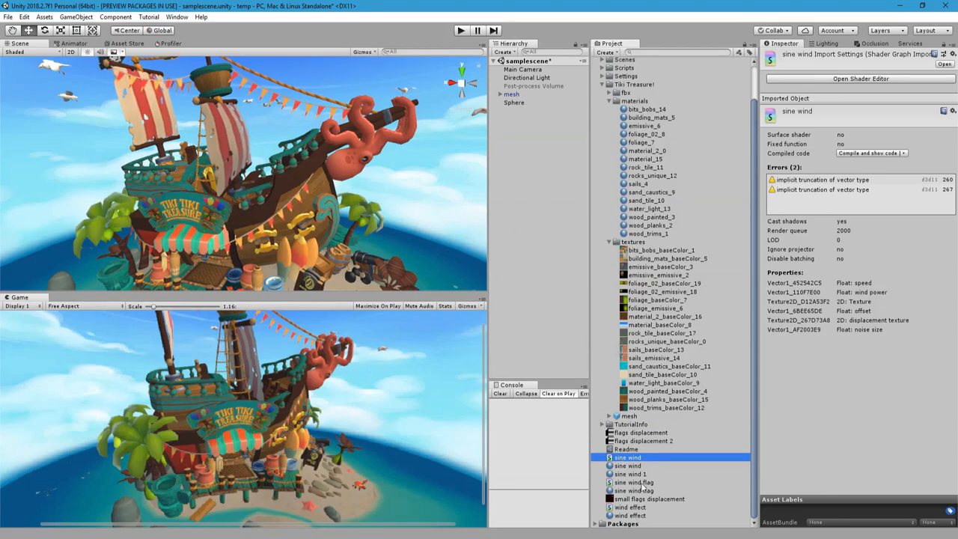
Step: Open the sine wind flag shader graph from the Project window for editing
left_click(635, 482)
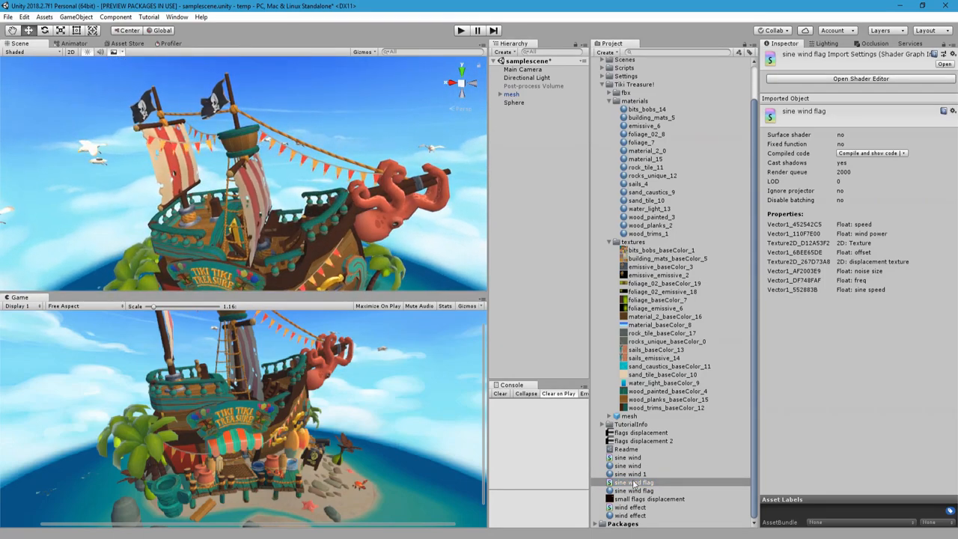
double_click(631, 482)
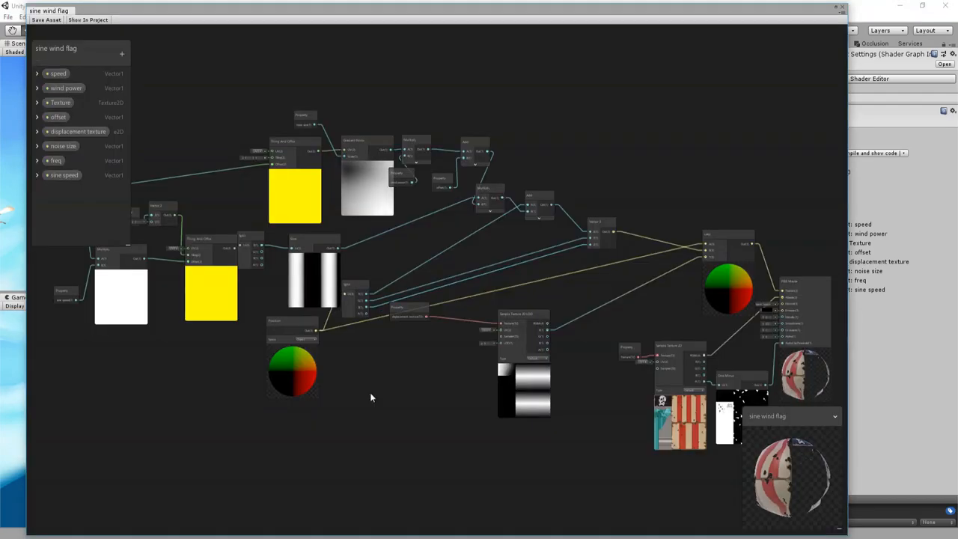